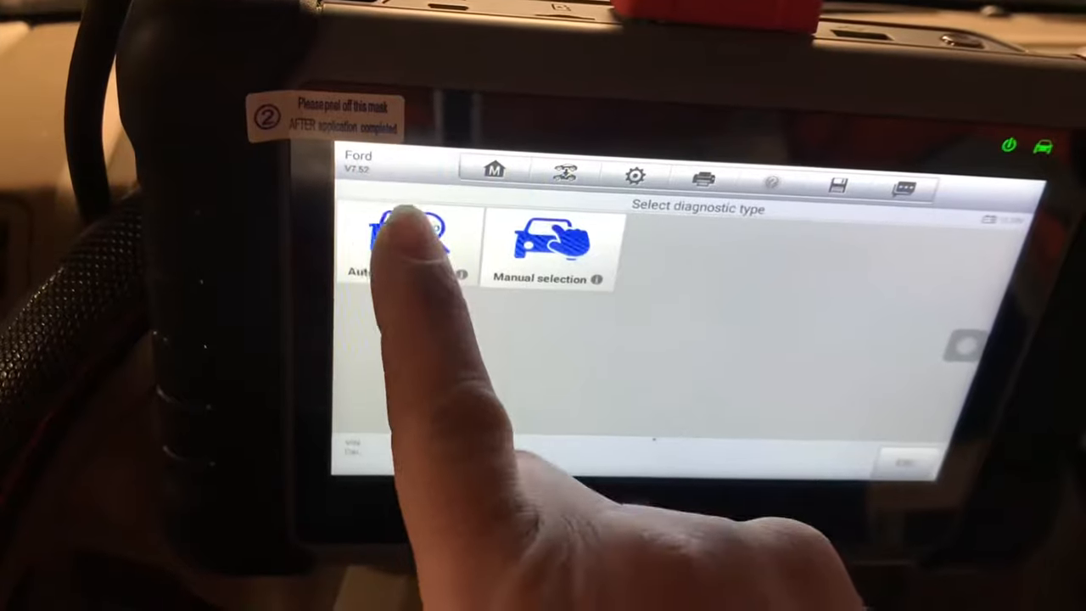
Step: Identify the Ford by Auto VIN and confirm the Escape/Tribute/Mariner 3.0L automatic gasoline profile
click(408, 246)
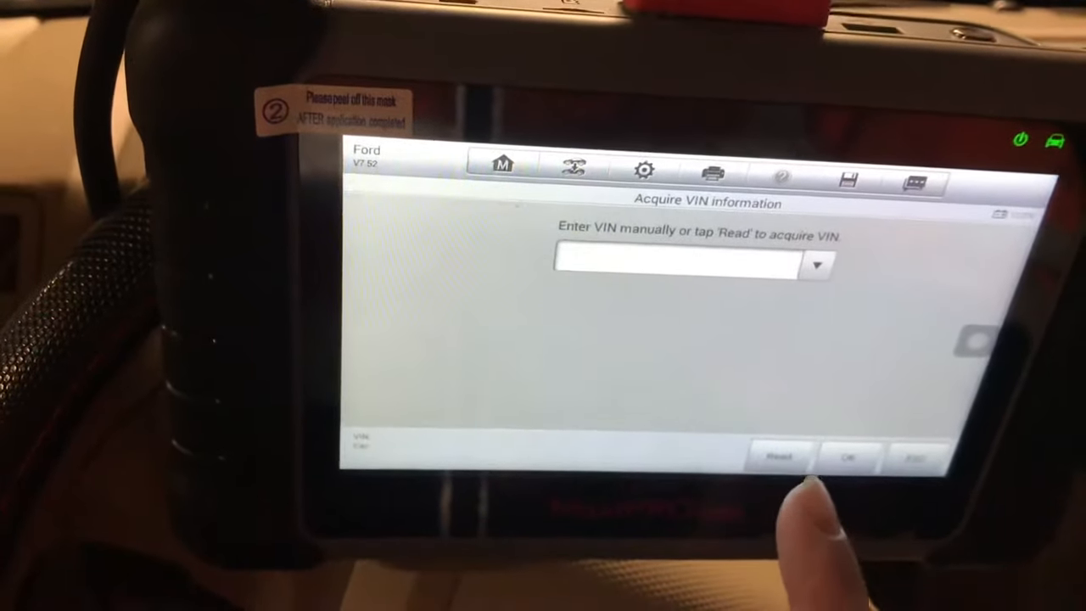
click(777, 457)
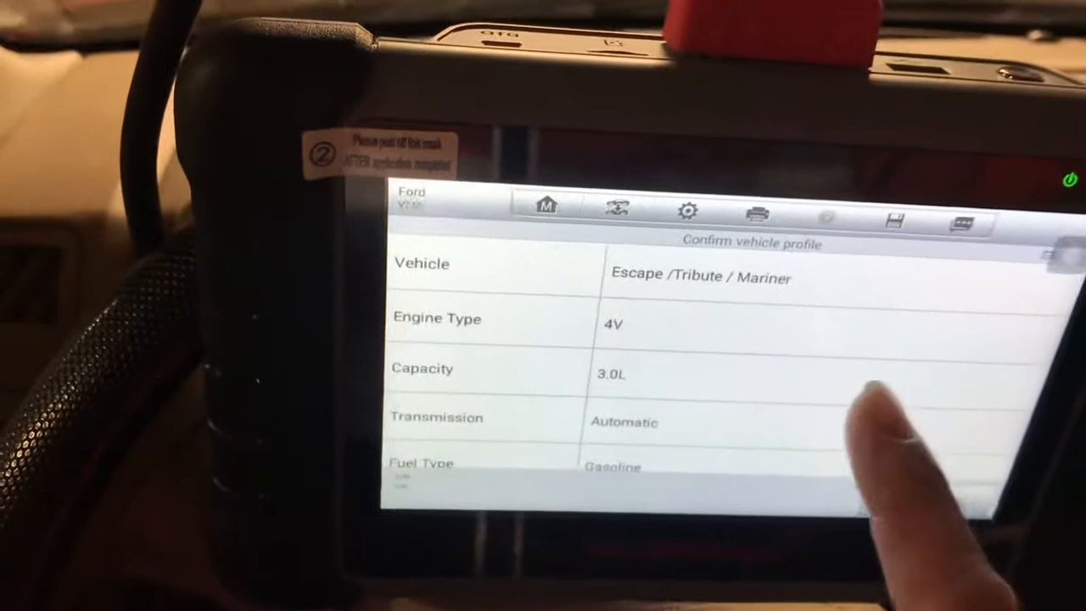
scroll(down, 3)
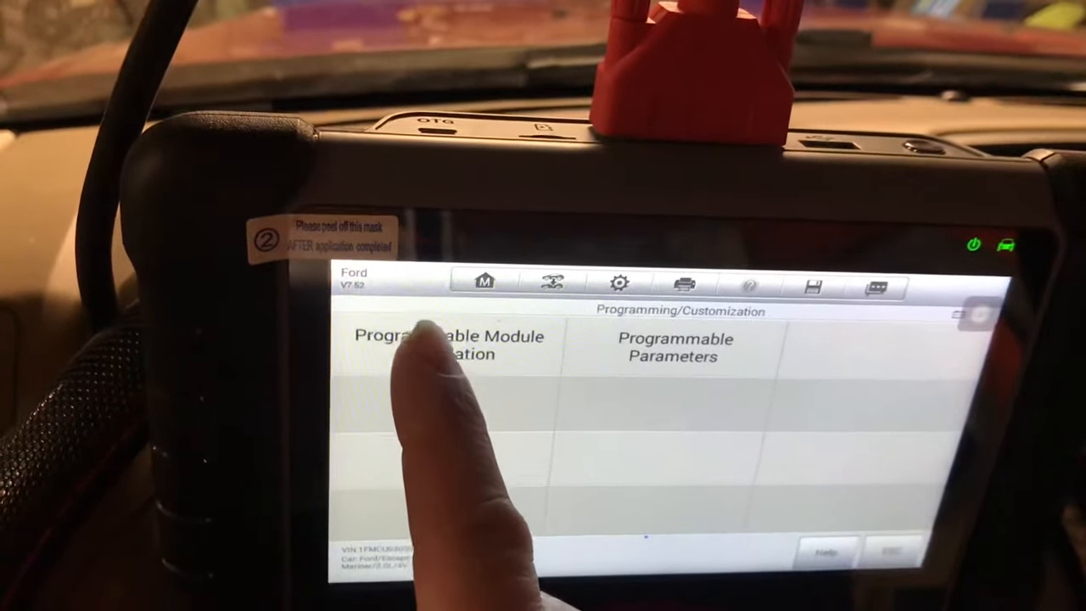
Step: Open Programmable Module Installation to list ABS, RCM, IC, ACM, FDIM, GEM/SJB, HVAC, PSCM, SDARS
click(441, 345)
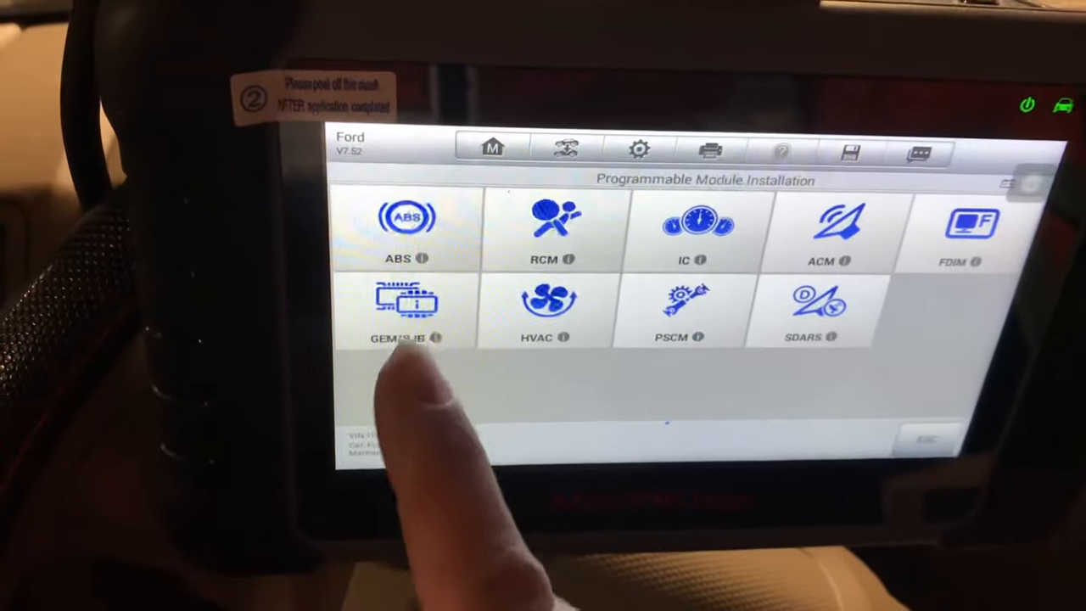
Step: Show the GEM/SJB info tooltip: Generic Electronic Module / Smart Junction Box
click(436, 338)
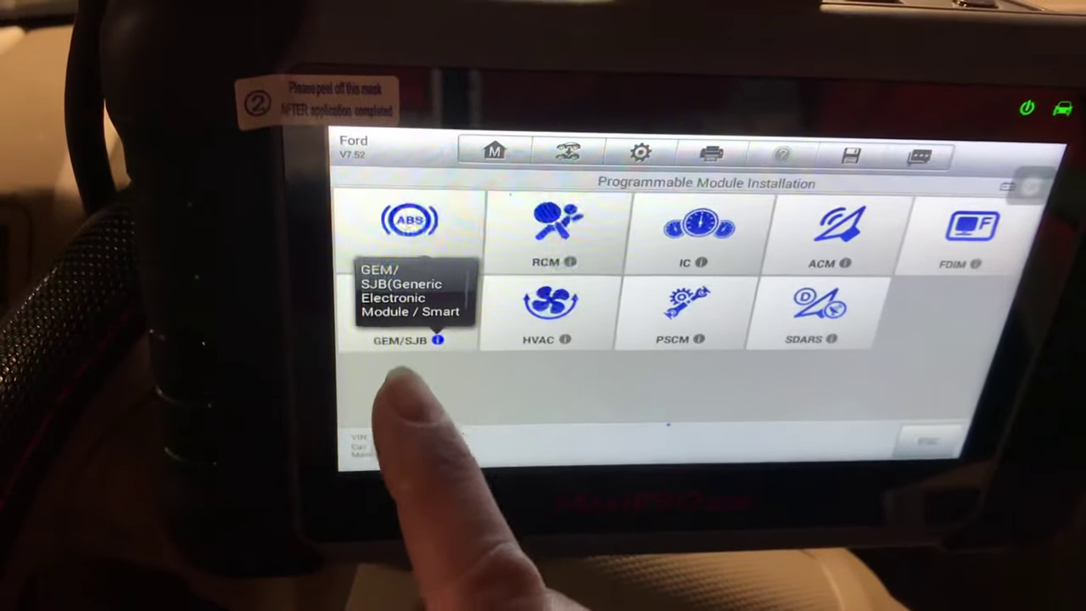